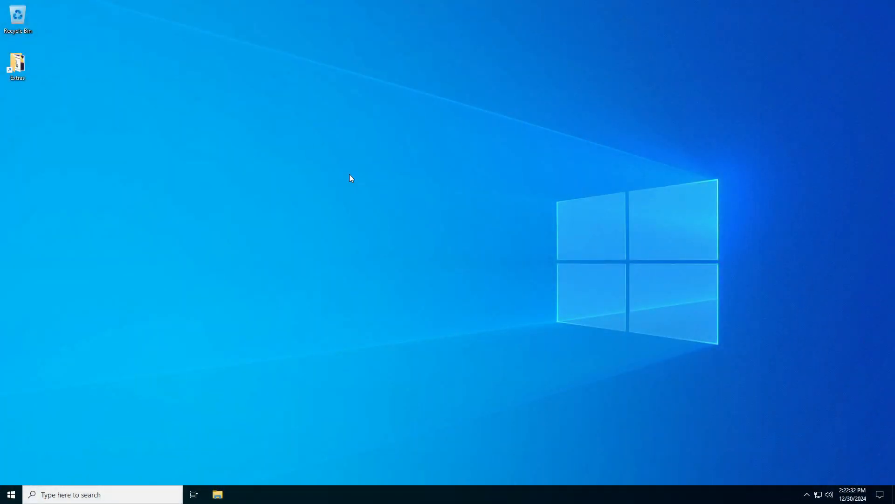
Step: Run Firefox Installer from the Extras folder to install Firefox and add its desktop shortcut
{"action": "left_click", "coordinate": [17, 63]}
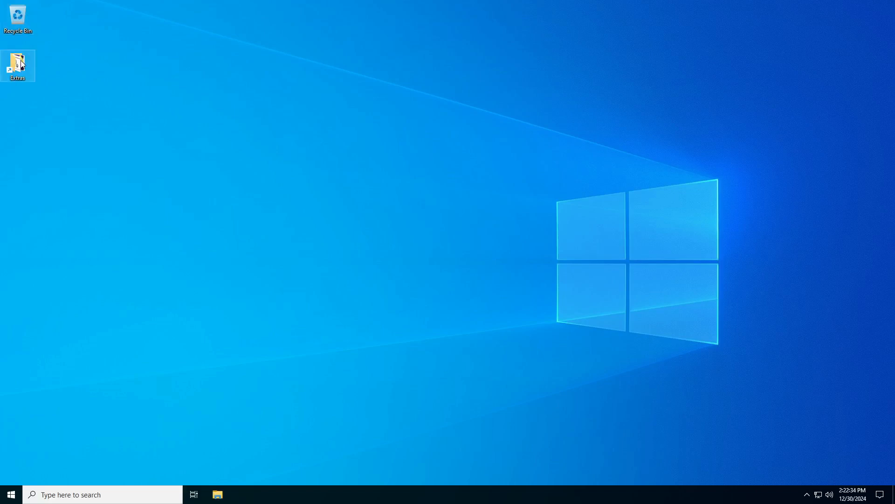
{"action": "double_click", "coordinate": [17, 62]}
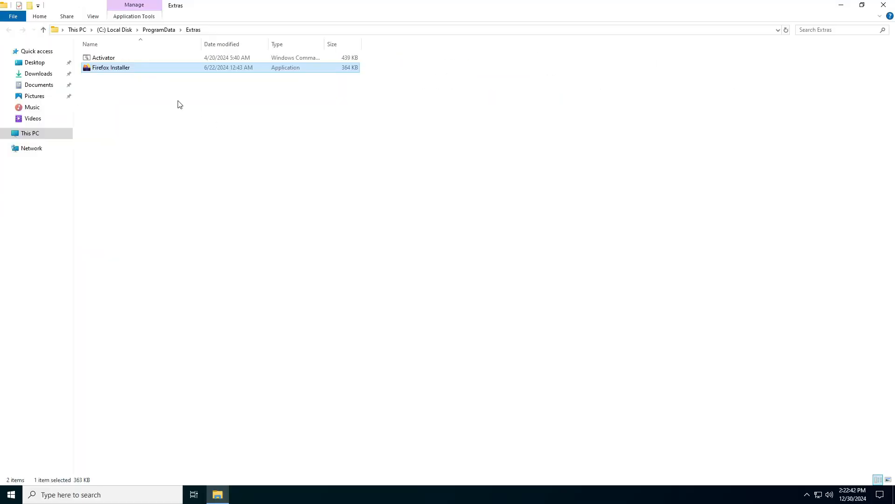
{"action": "double_click", "coordinate": [111, 67]}
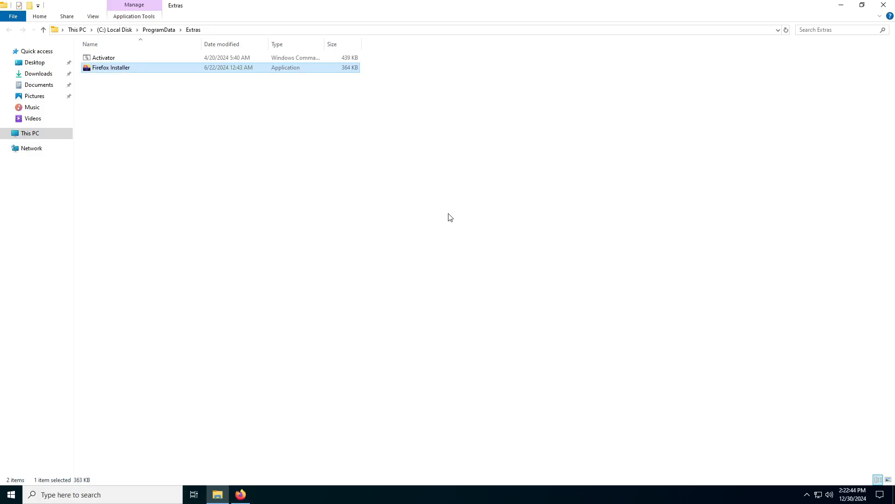
{"action": "double_click", "coordinate": [111, 67]}
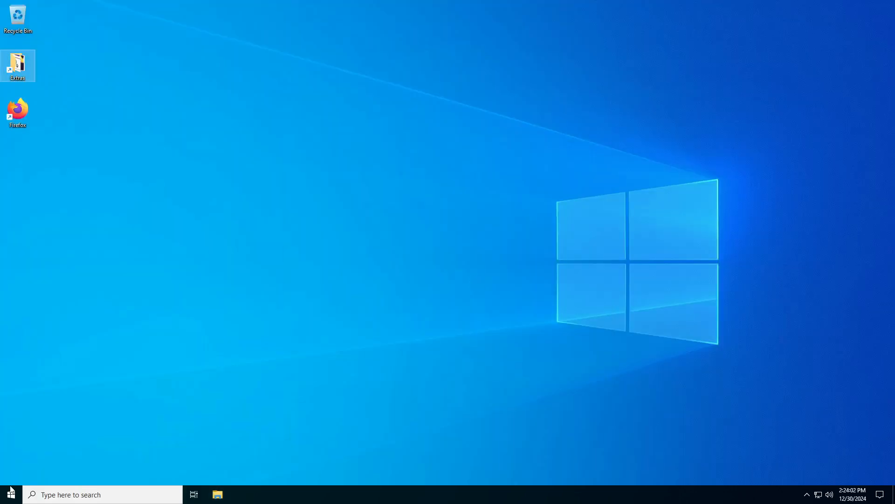
Step: Search 'winver' from the Start menu to show Version 22H2, OS Build 19045.5198
{"action": "left_click", "coordinate": [9, 494]}
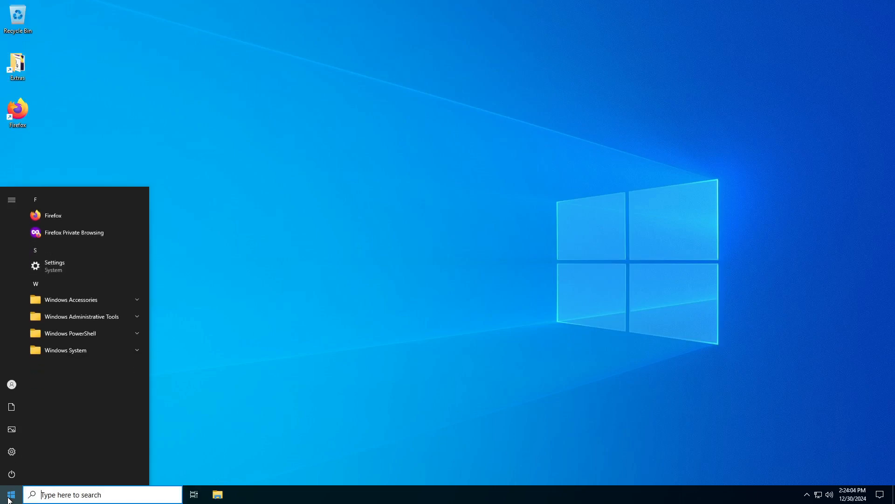
{"action": "type", "text": "win"}
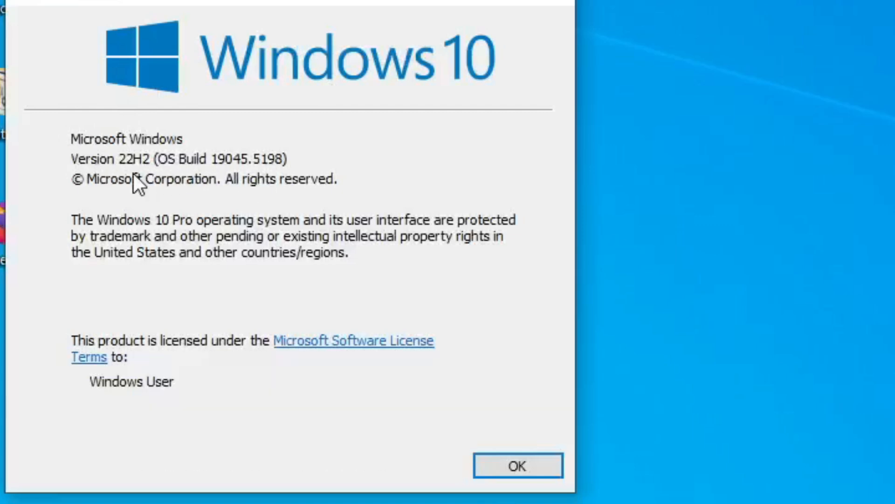
Step: Expand Task Manager to the full 14-process details view, then close it
{"action": "left_click", "coordinate": [516, 465]}
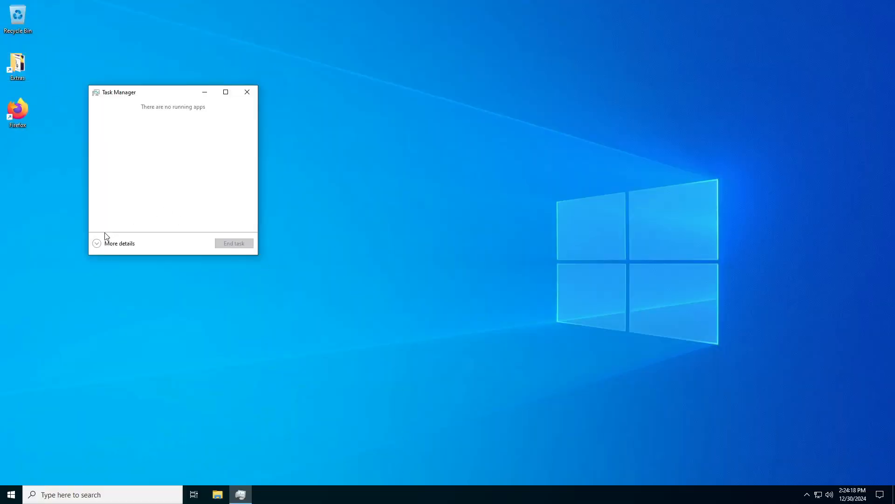
{"action": "left_click", "coordinate": [116, 243]}
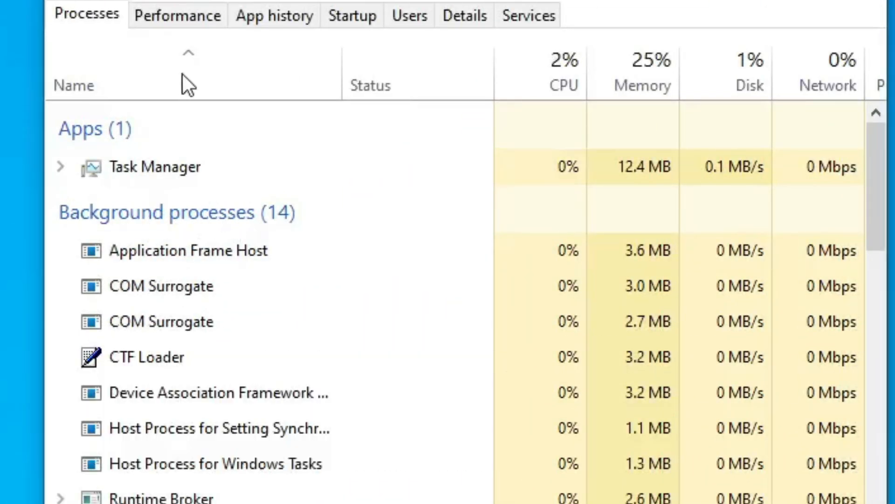
{"action": "left_click", "coordinate": [178, 15]}
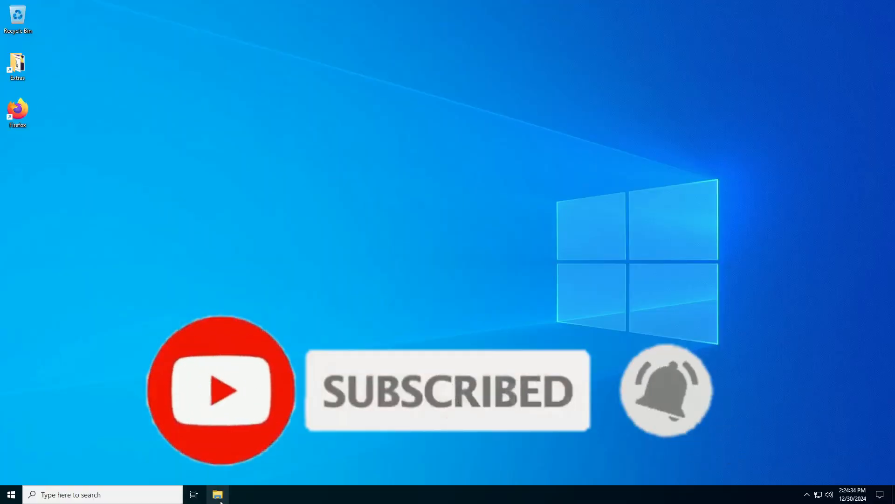
Step: Open the Properties of Local Disk (C:) from This PC in File Explorer
{"action": "left_click", "coordinate": [217, 494]}
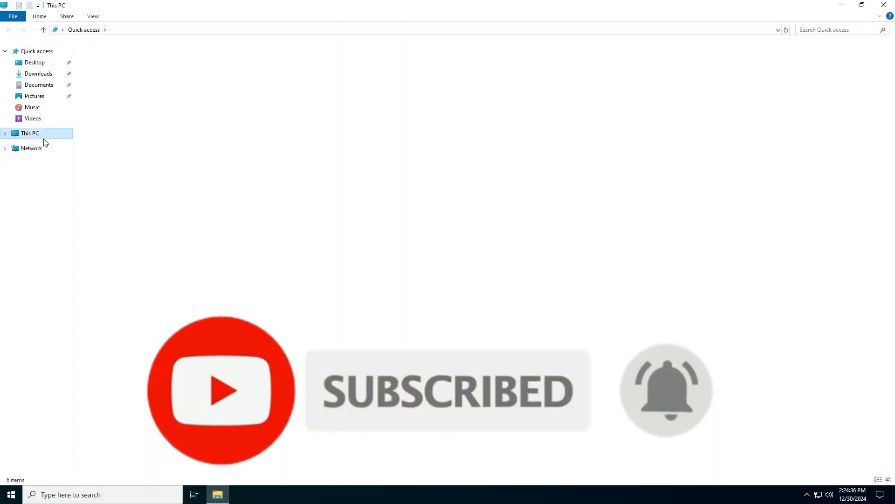
{"action": "right_click", "coordinate": [139, 128]}
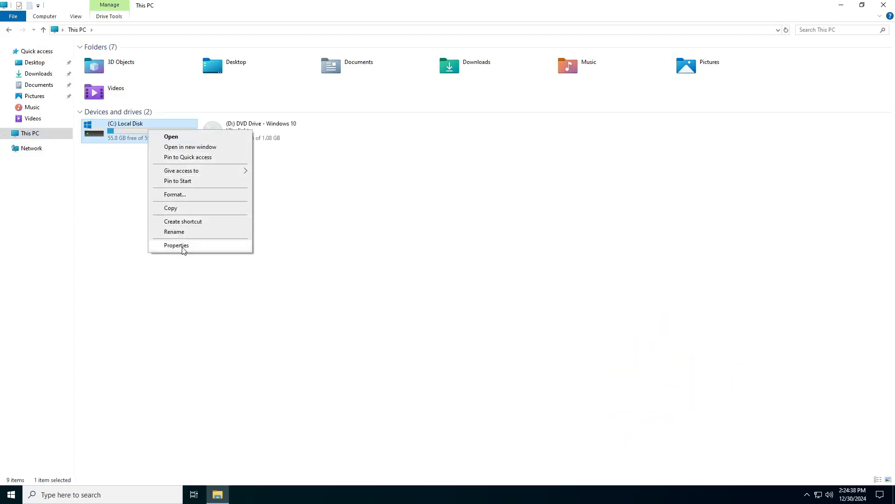
{"action": "left_click", "coordinate": [176, 244]}
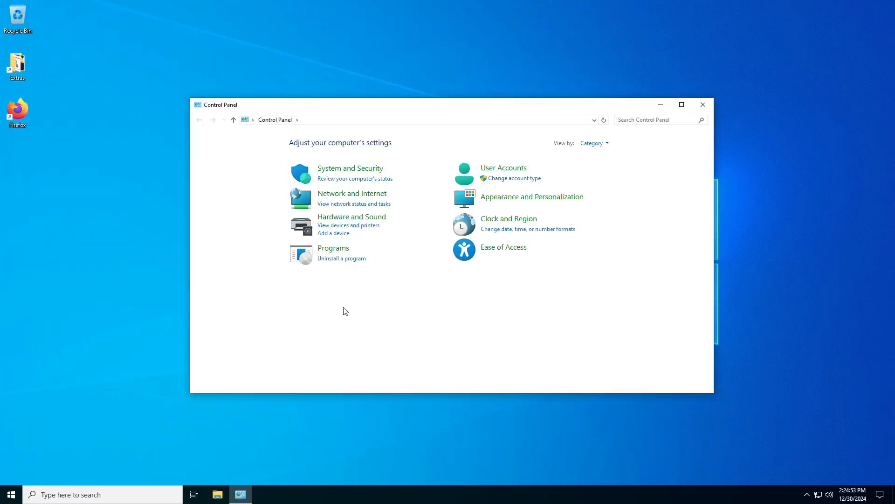
Step: Review installed programs and updates, then dismiss the missing OptionalFeatures.exe error
{"action": "left_click", "coordinate": [342, 258]}
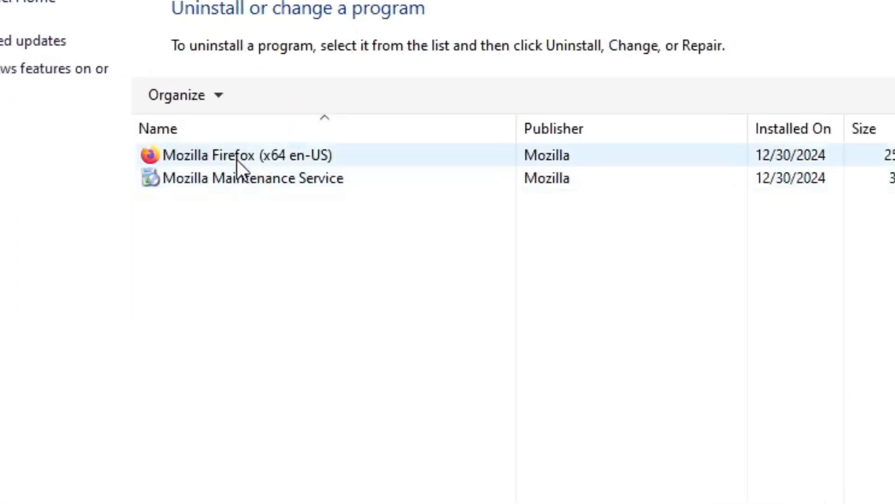
{"action": "left_click", "coordinate": [240, 155]}
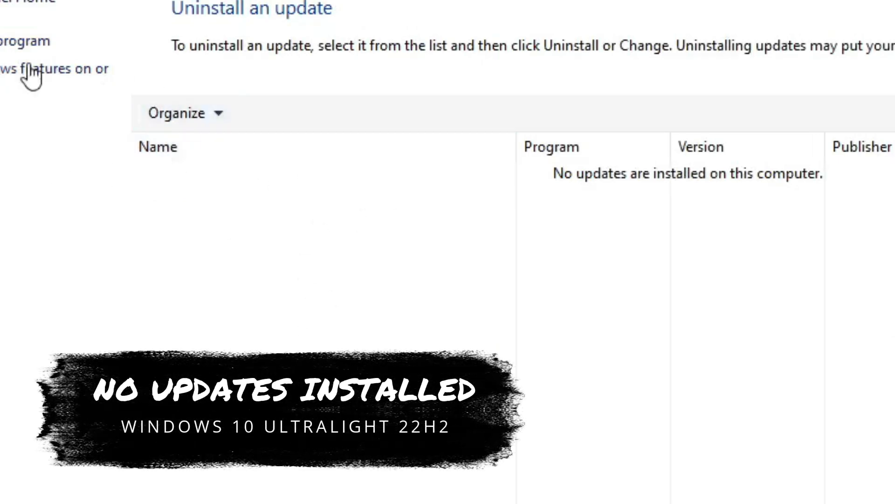
{"action": "left_click", "coordinate": [54, 69]}
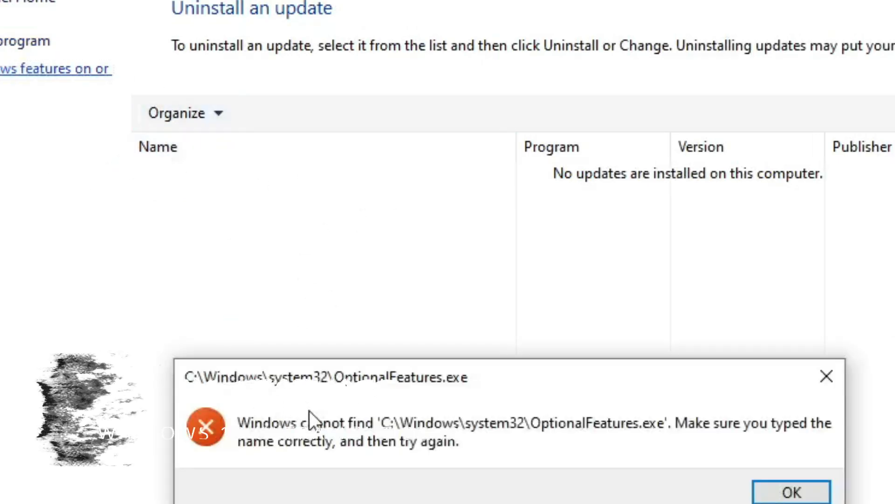
{"action": "left_click", "coordinate": [792, 492]}
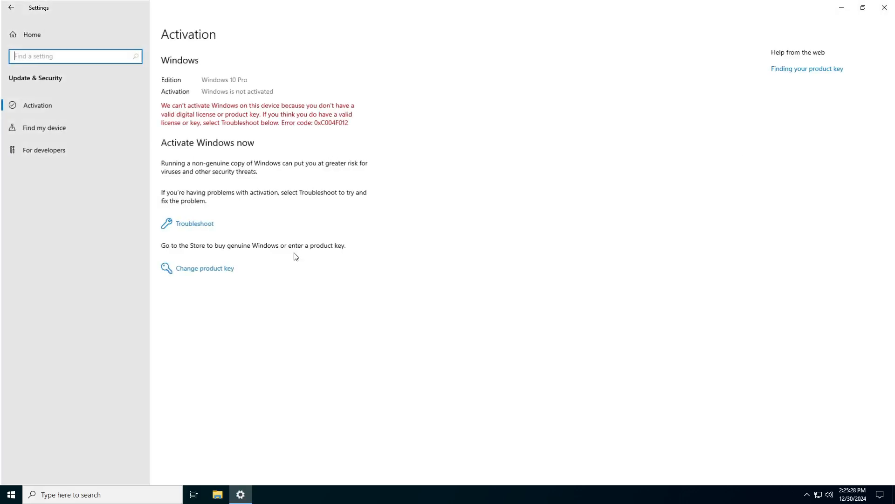
{"action": "mouse_move", "coordinate": [437, 185]}
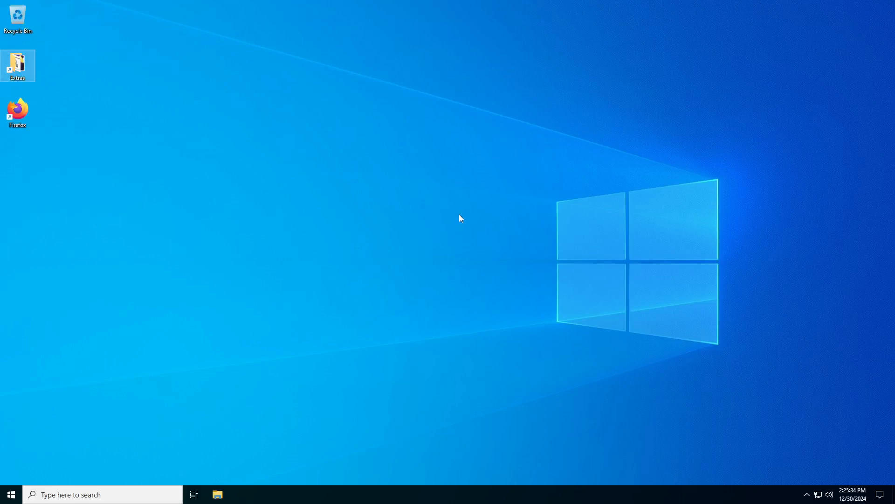
{"action": "mouse_move", "coordinate": [421, 372]}
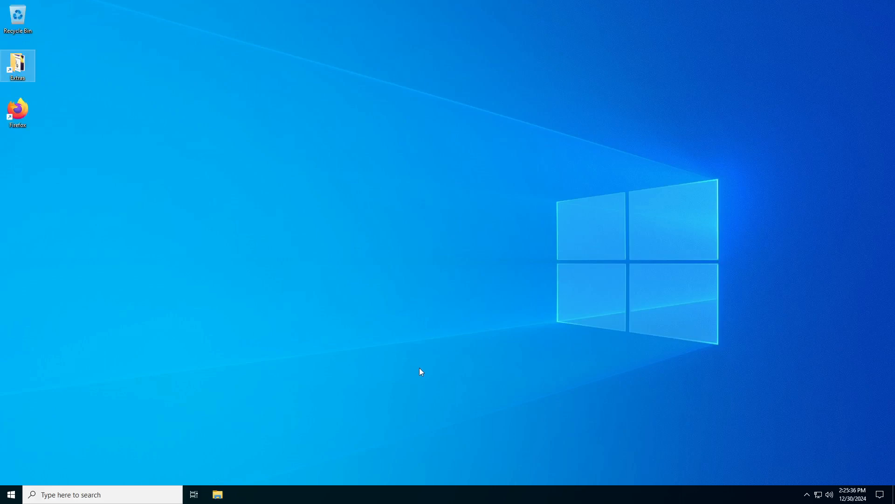